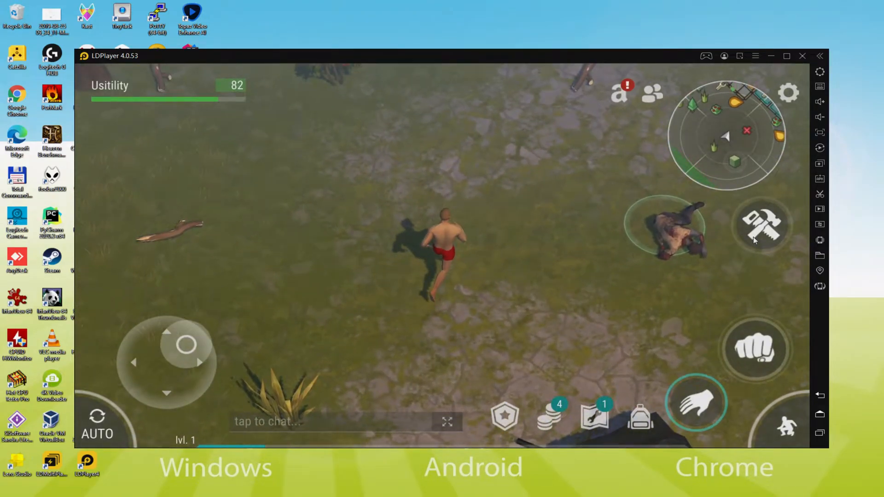
# Walk the survivor across the map with the joystick and pick up a pine log.
pyautogui.moveTo(186, 346); pyautogui.dragTo(203, 364)
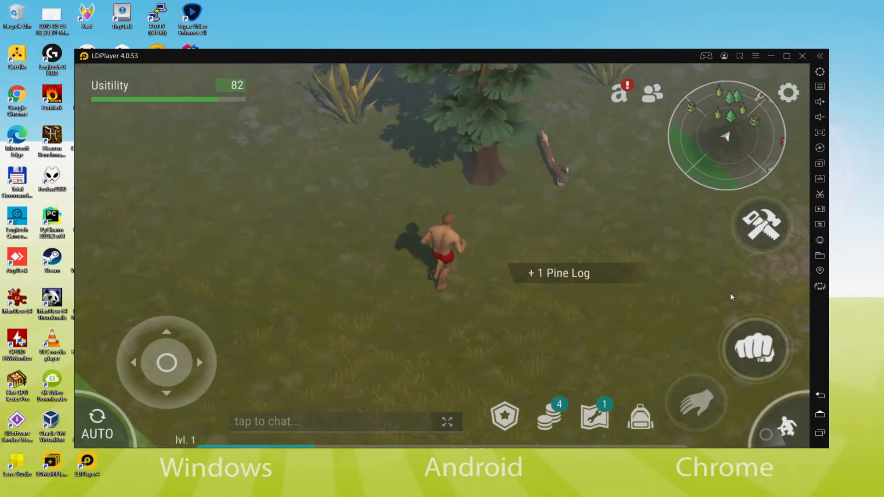
pyautogui.click(696, 401)
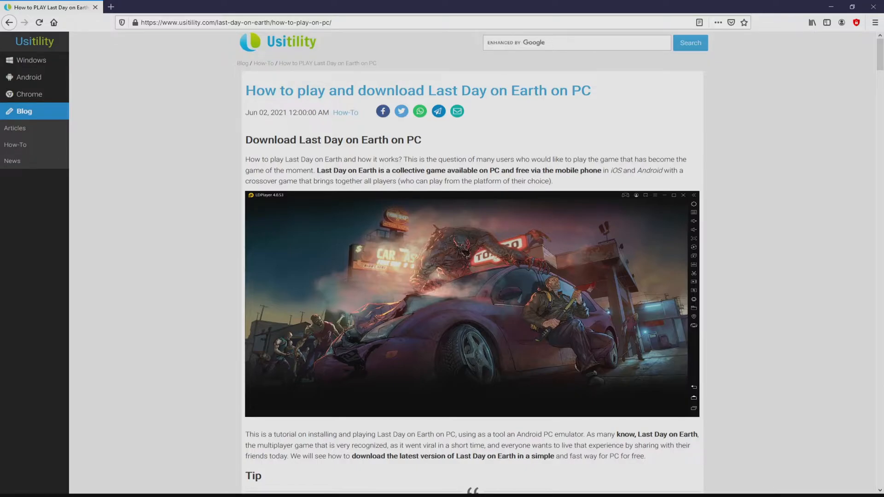
# Scroll the Usitility article down to the Download Game on PC link.
pyautogui.scroll(-3)
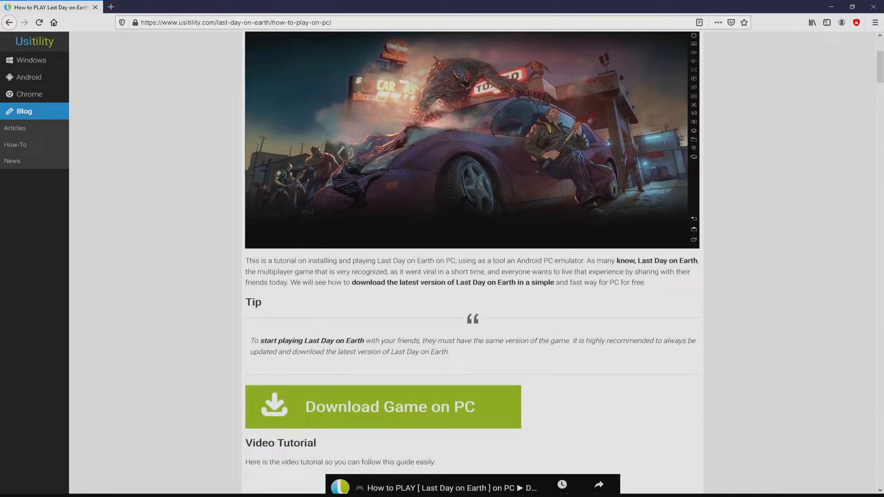
pyautogui.moveTo(384, 406)
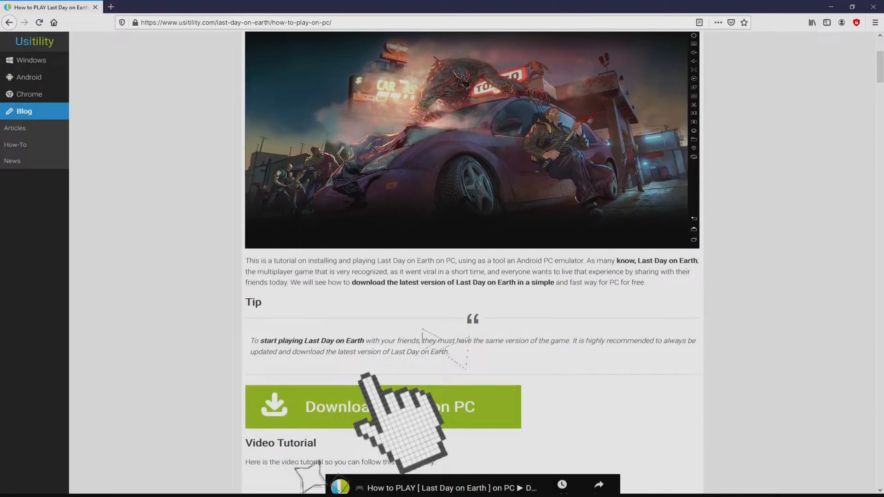
# Go to the Last Day on Earth: Survival page on the LDPlayer site and view its installation tutorial.
pyautogui.click(383, 406)
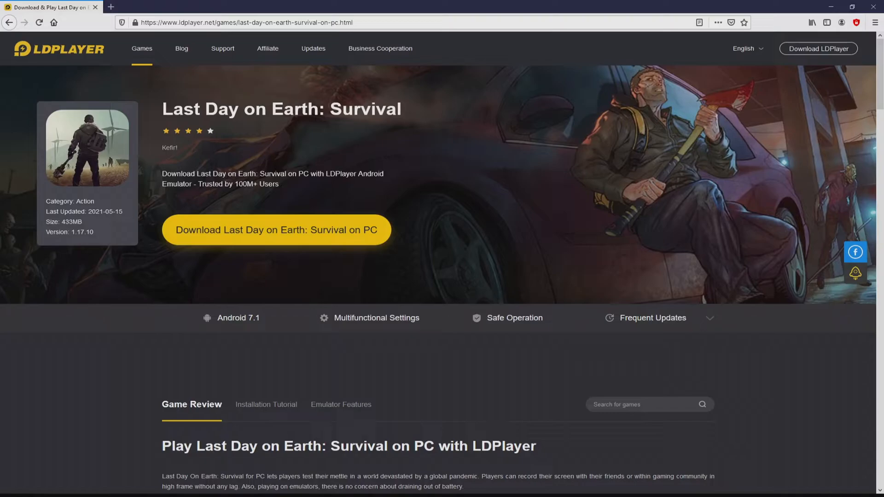
pyautogui.scroll(-3)
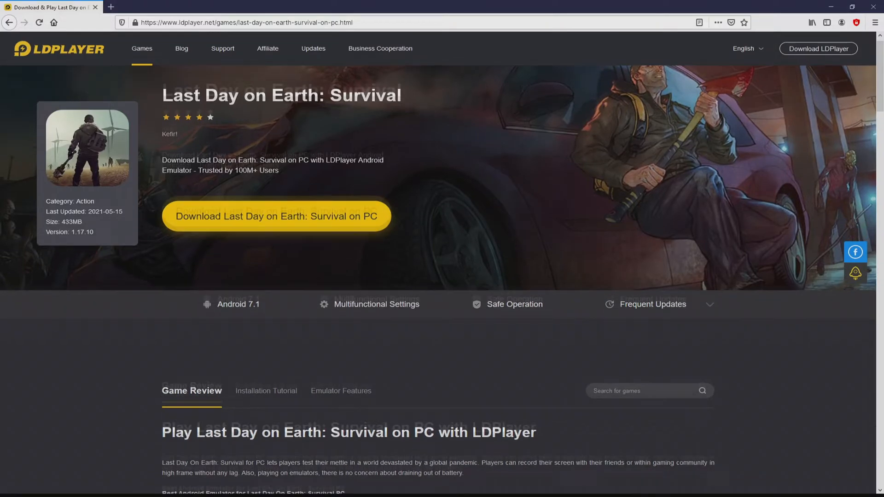
pyautogui.click(266, 390)
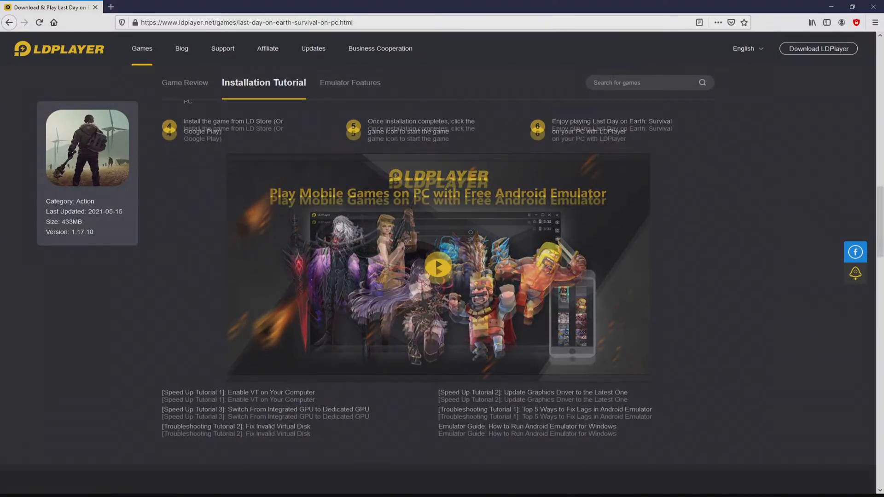
# Review the emulator features, including macros and scripts and high FPS graphics.
pyautogui.click(350, 82)
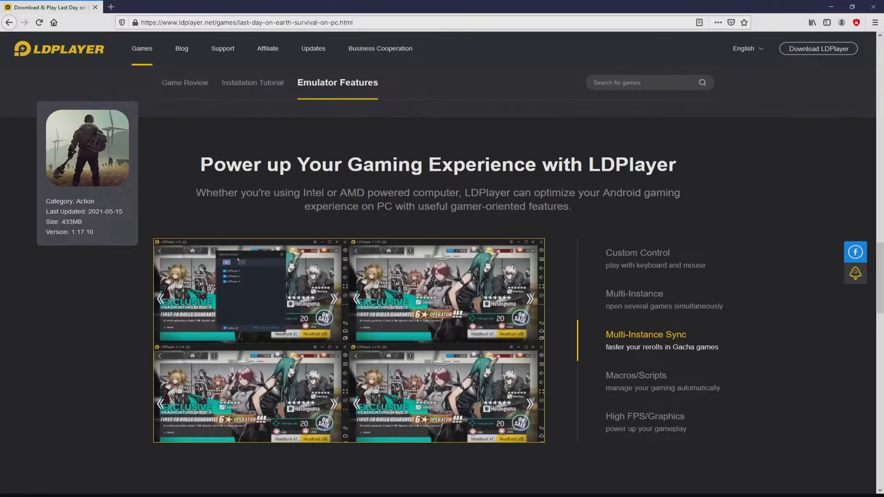
pyautogui.click(635, 375)
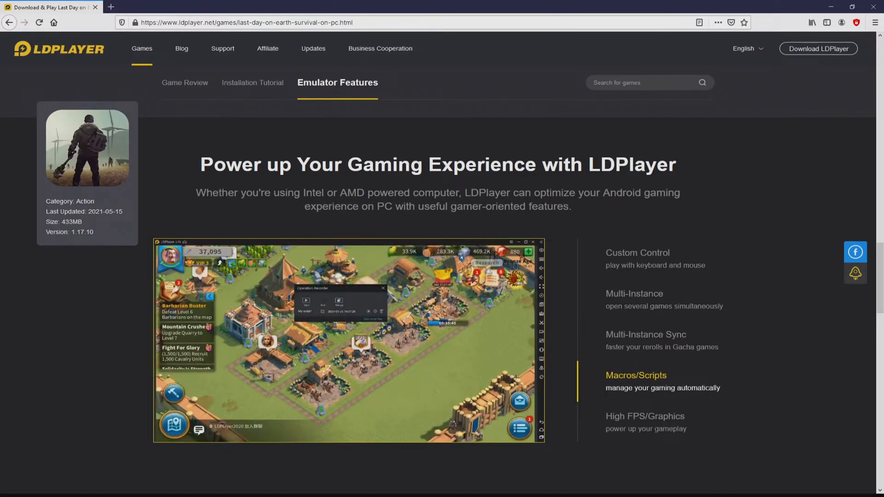
pyautogui.click(644, 416)
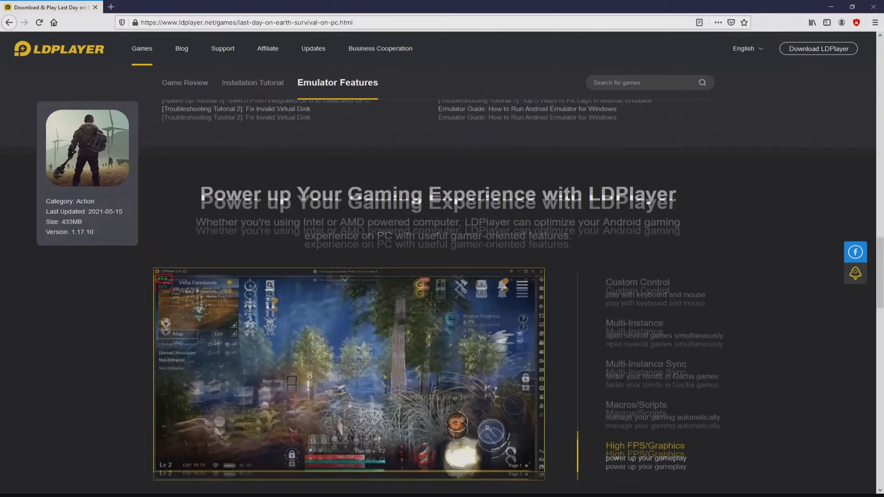
pyautogui.scroll(3)
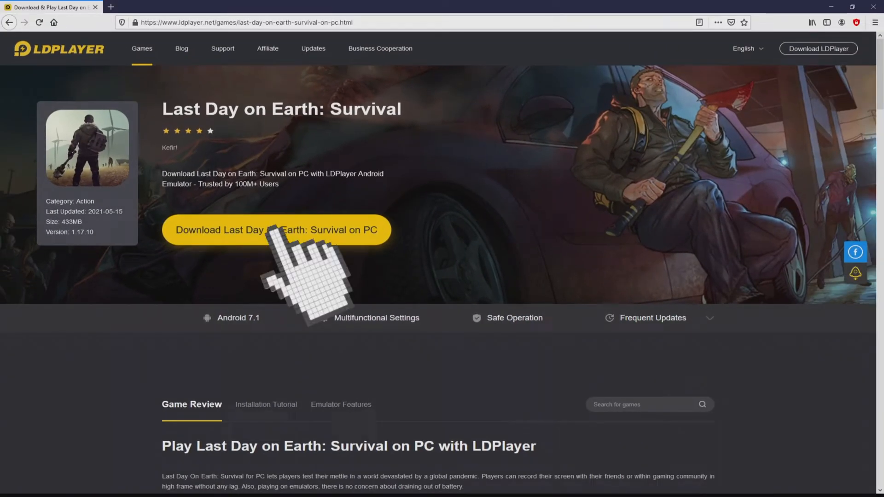
# Download Last Day on Earth: Survival for PC and run the downloaded LDPlayer installer.
pyautogui.click(276, 229)
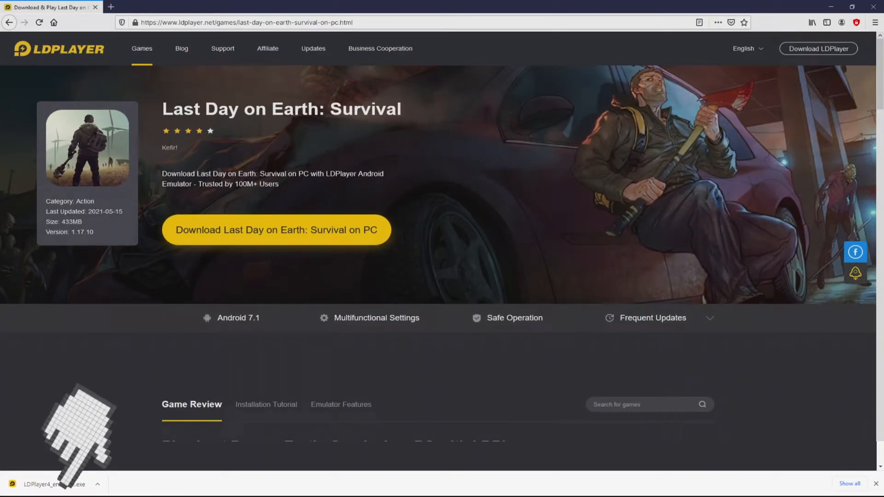
pyautogui.click(49, 483)
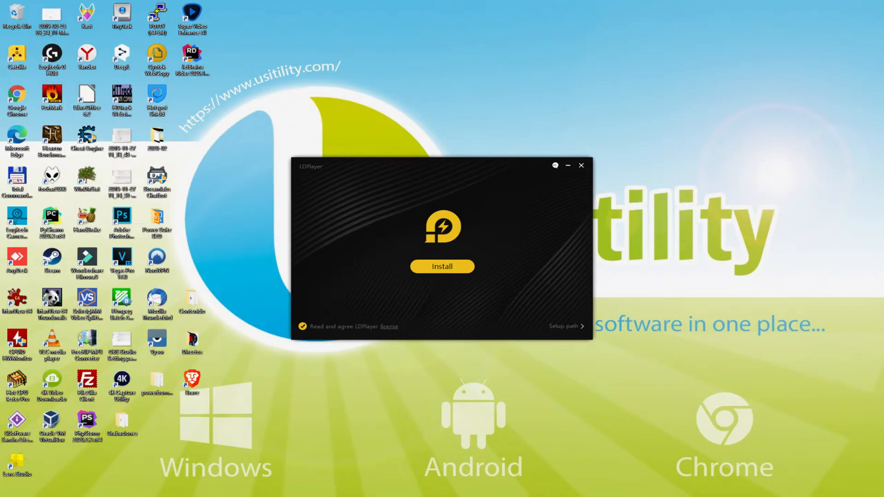
# Check the installer's setup path, hide it again and start installing LDPlayer.
pyautogui.click(441, 266)
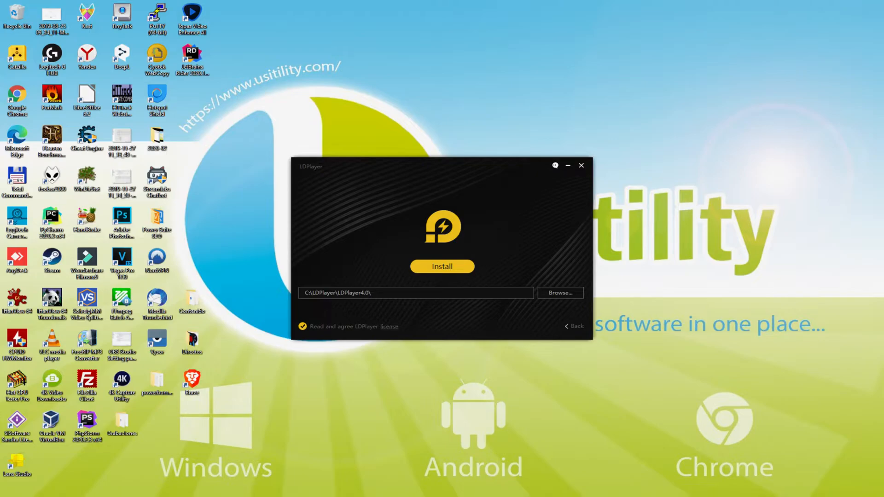
pyautogui.moveTo(575, 332)
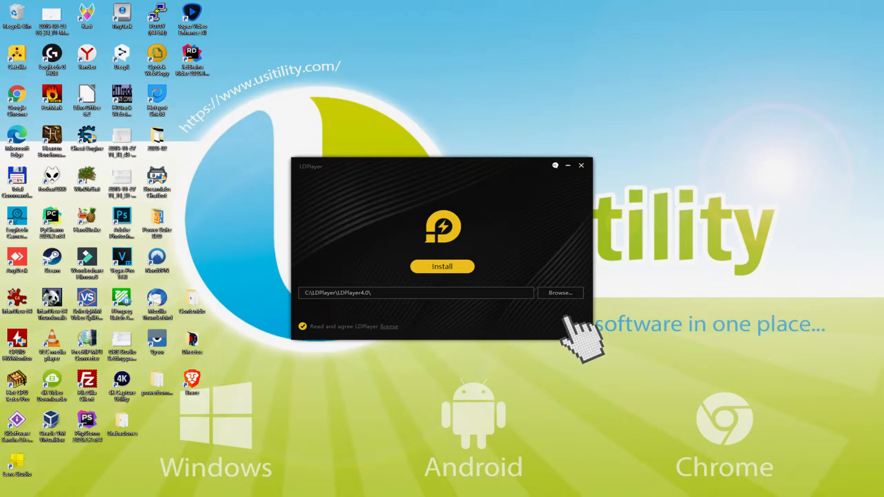
pyautogui.click(442, 266)
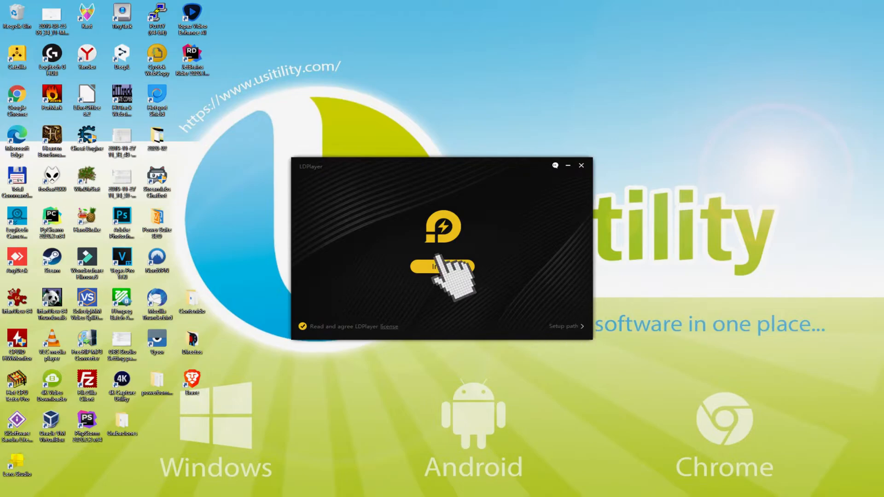
pyautogui.click(443, 266)
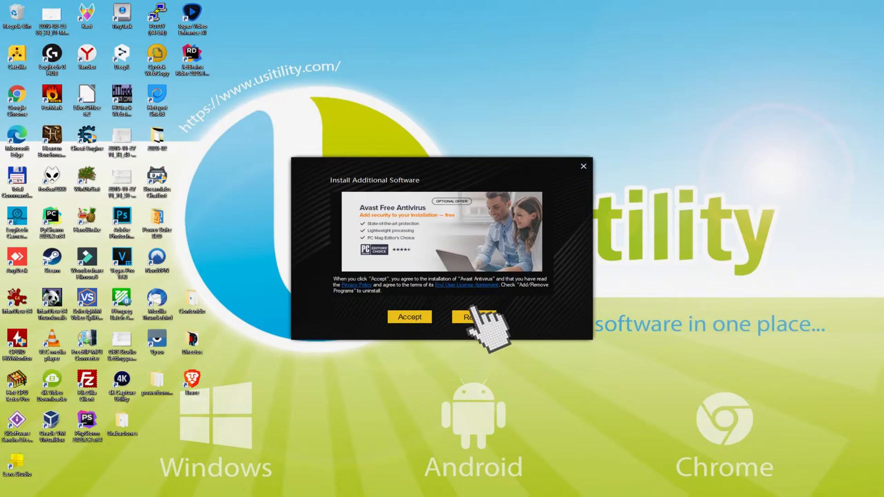
pyautogui.click(472, 316)
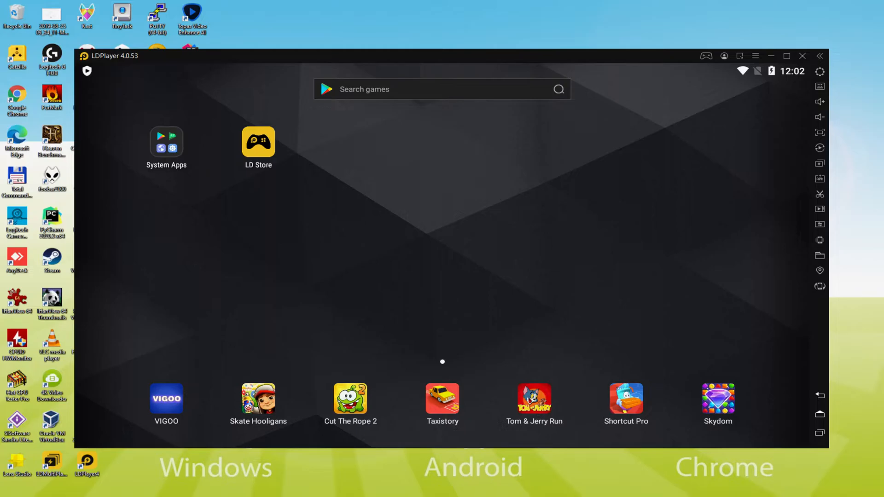
# Launch LDPlayer and wait for its Android home screen to load.
pyautogui.click(258, 140)
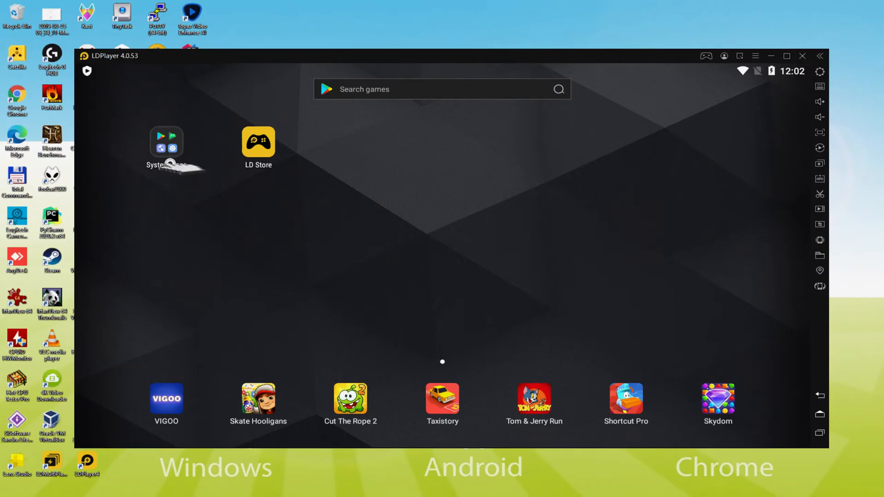
# Go into System Apps and begin signing in to Google Play with a Google account.
pyautogui.click(167, 144)
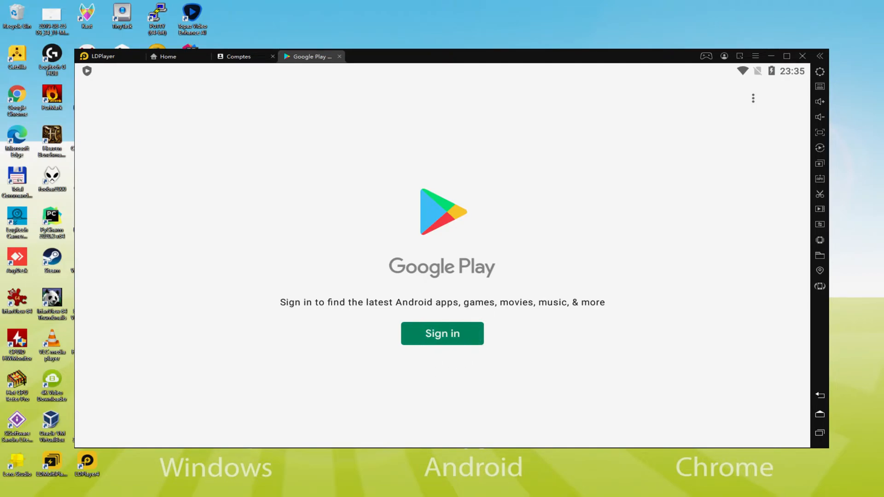
pyautogui.click(442, 334)
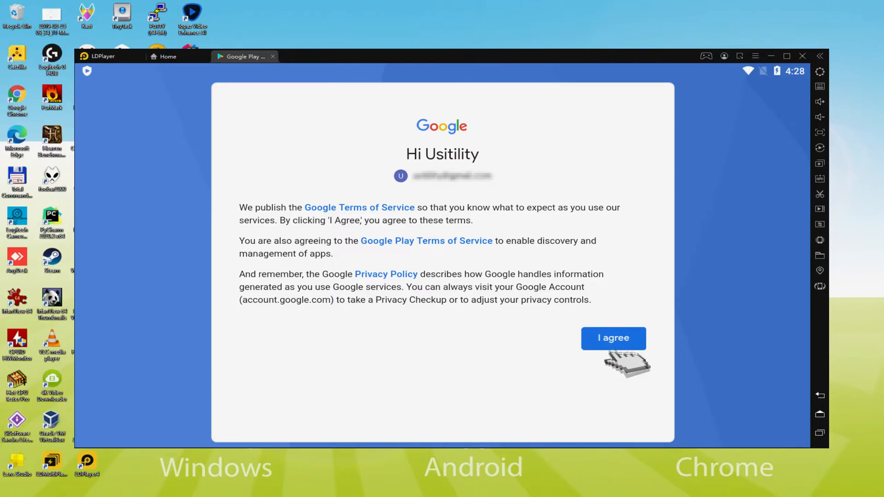
# Agree to Google's terms, turn off Back up to Google Drive and accept the services settings.
pyautogui.click(614, 338)
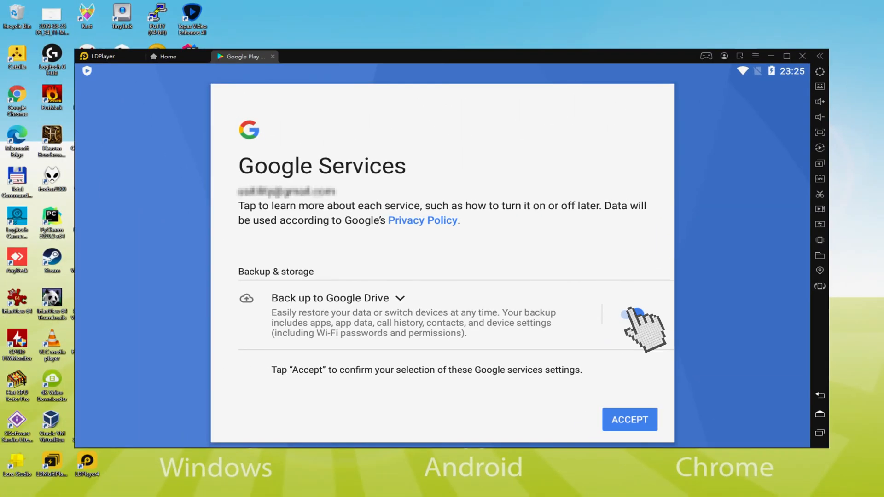
pyautogui.click(627, 315)
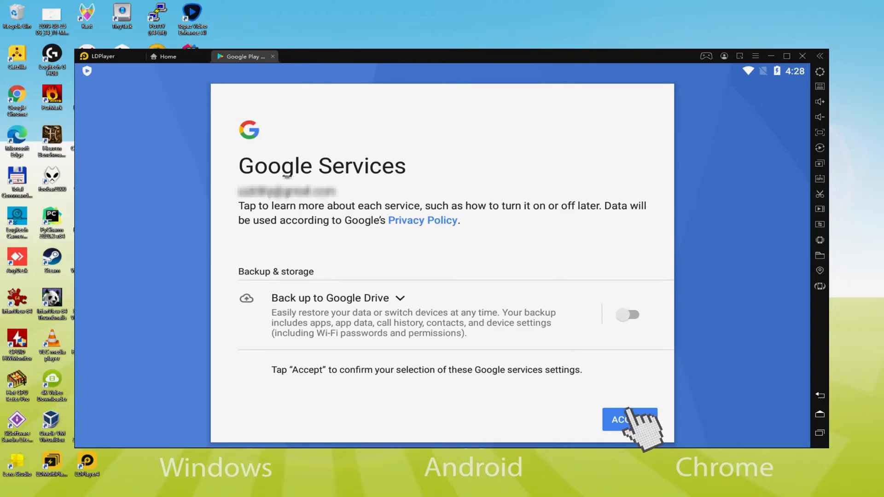
pyautogui.click(629, 420)
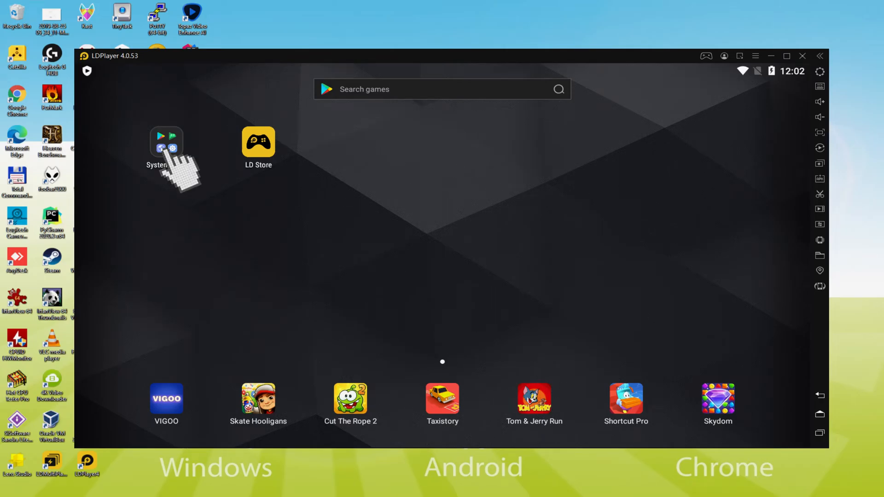
# Launch the Play Store from the System Apps folder.
pyautogui.click(166, 141)
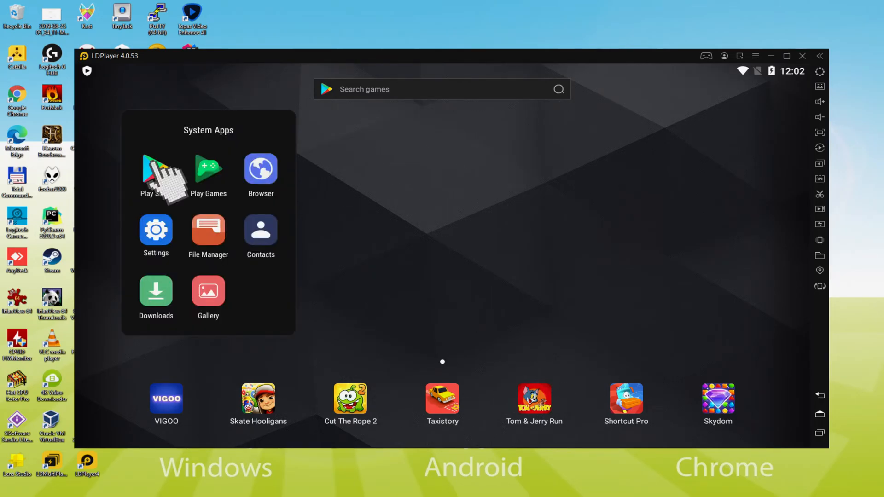
pyautogui.click(156, 173)
pyautogui.write('Last Day on Earth')
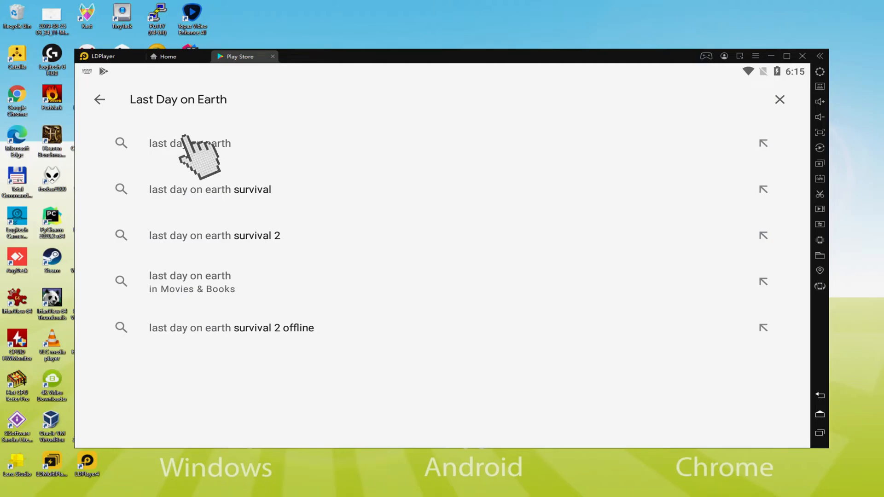
# Search the Play Store for 'Last Day on Earth' via the first suggestion.
pyautogui.click(190, 144)
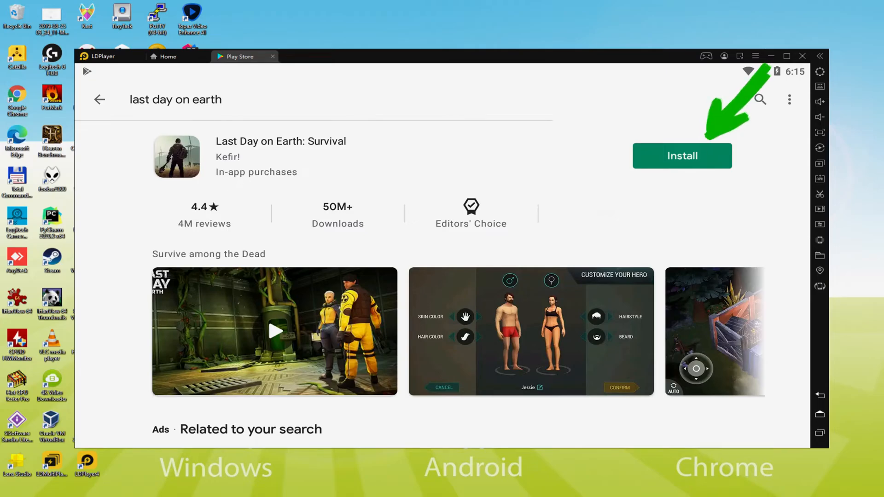
# Install Last Day on Earth: Survival from its Play Store page.
pyautogui.click(681, 156)
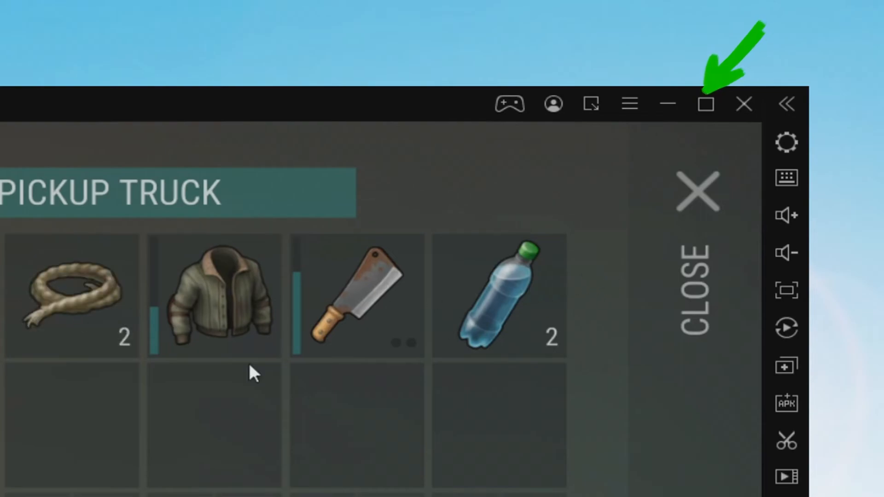
# Enlarge the emulator window, leave the character screen wearing the jacket, and mine limestone from a rock.
pyautogui.click(705, 103)
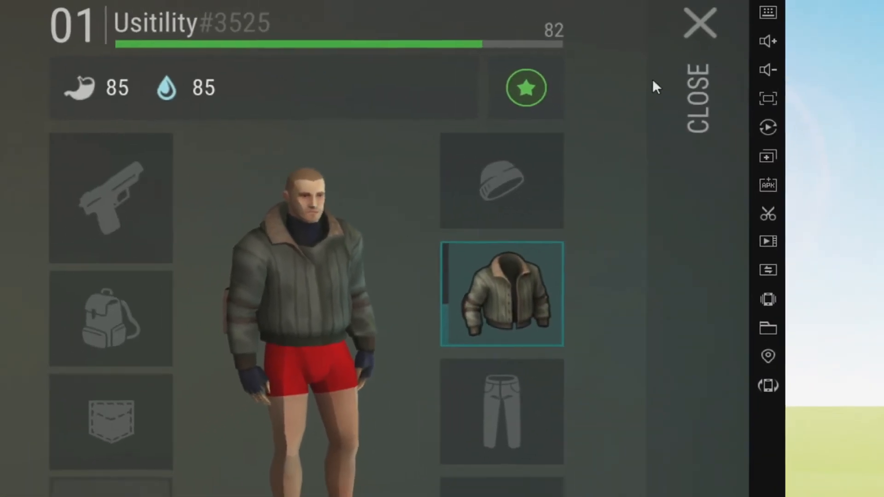
pyautogui.click(699, 22)
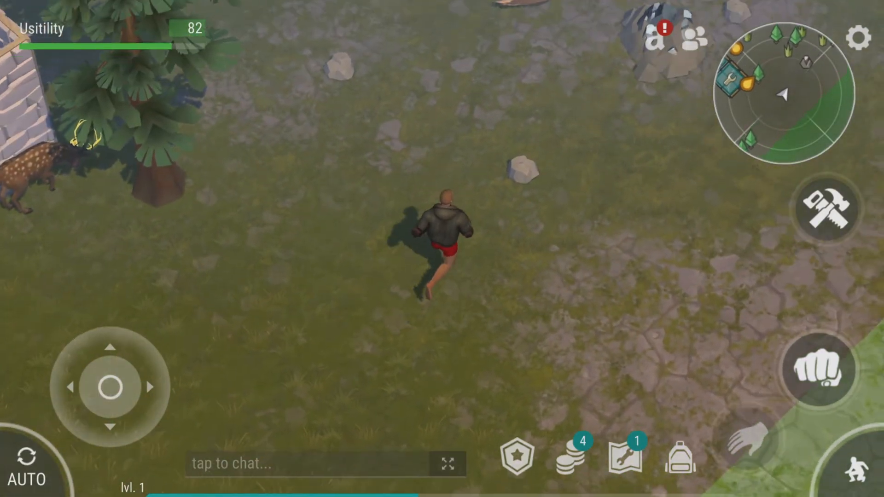
pyautogui.click(814, 440)
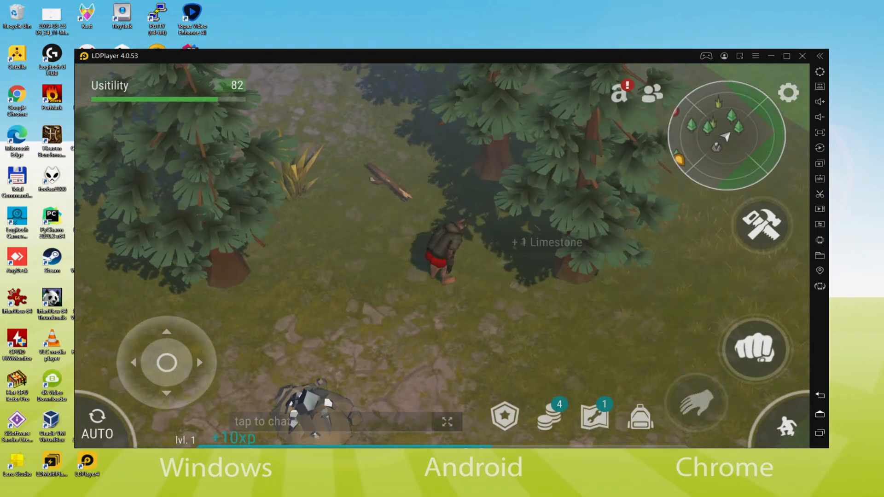
# Show the keyboard mapping overlay, equip the cleaver from the pockets, and return to the map.
pyautogui.click(697, 402)
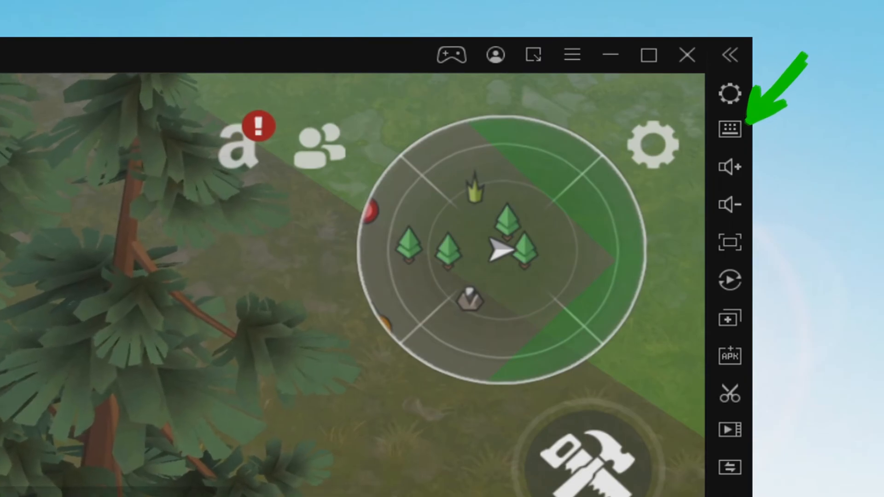
pyautogui.click(729, 129)
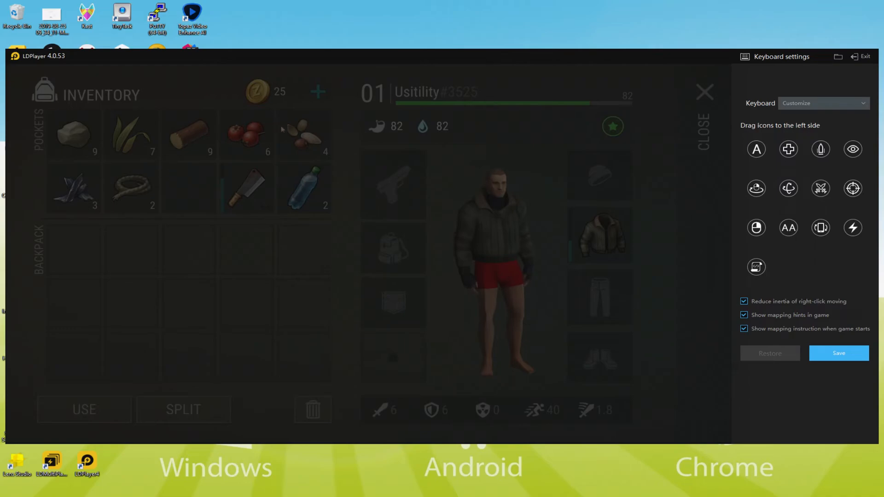
pyautogui.click(247, 188)
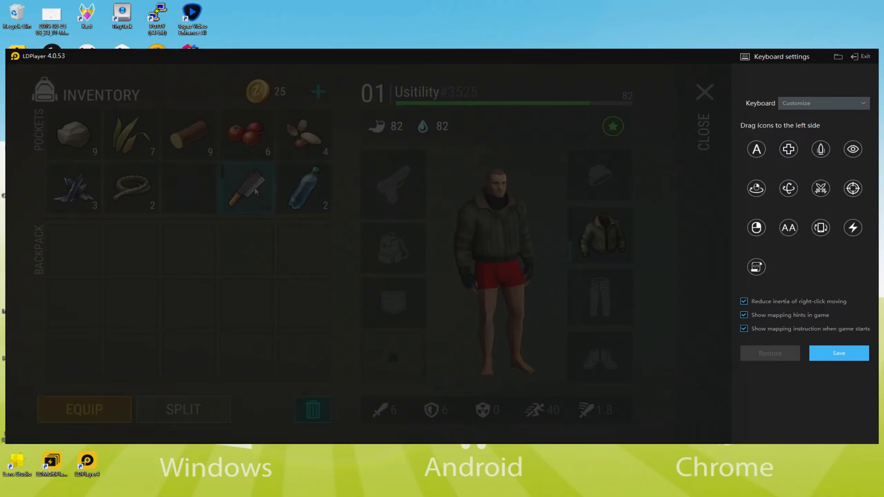
pyautogui.moveTo(246, 188)
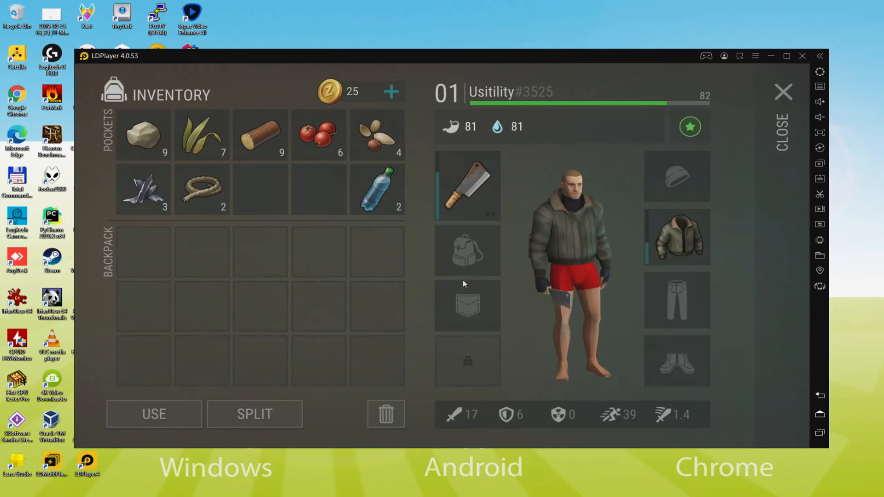
pyautogui.click(783, 92)
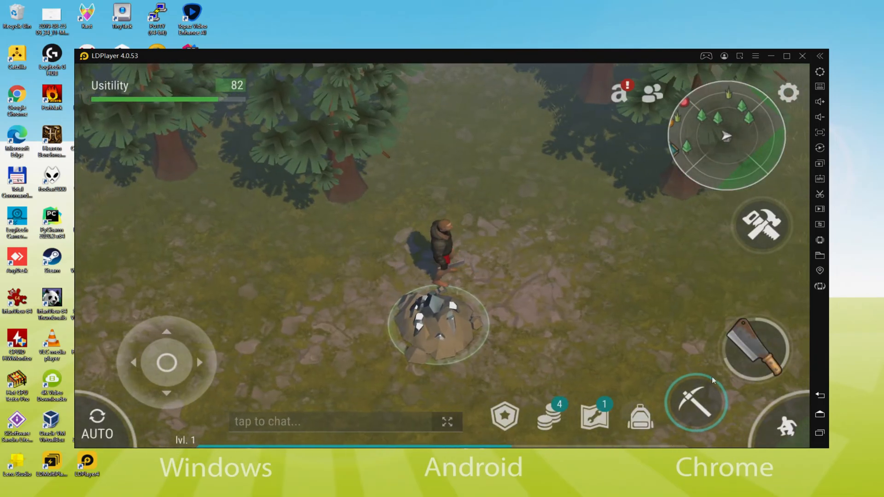
pyautogui.click(696, 402)
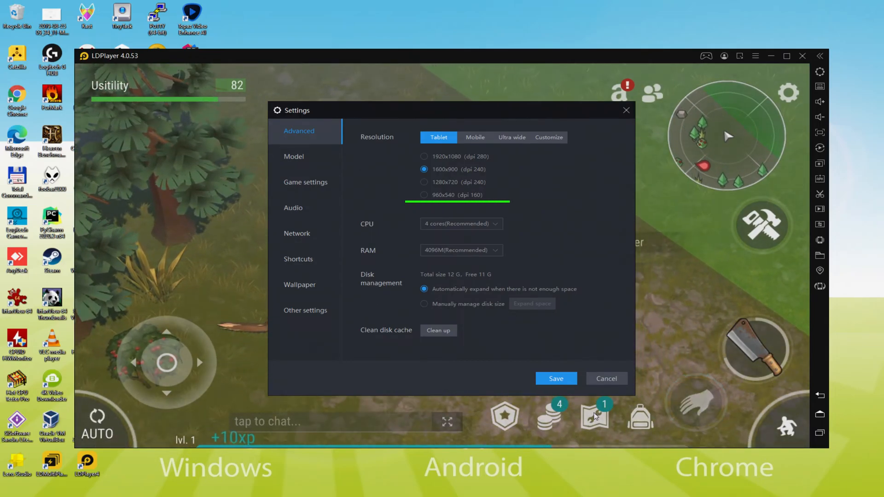
pyautogui.click(423, 194)
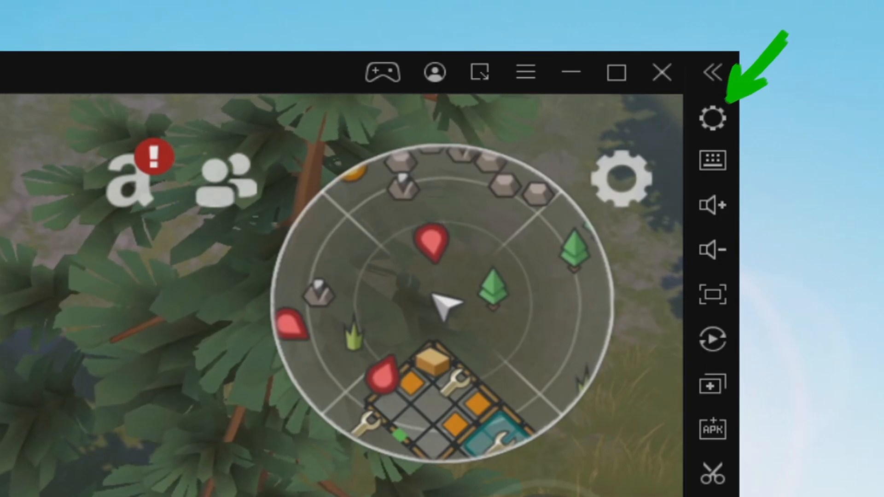
# View the CB Radio blueprint, then the Chopper blueprint, and return to the base.
pyautogui.click(712, 117)
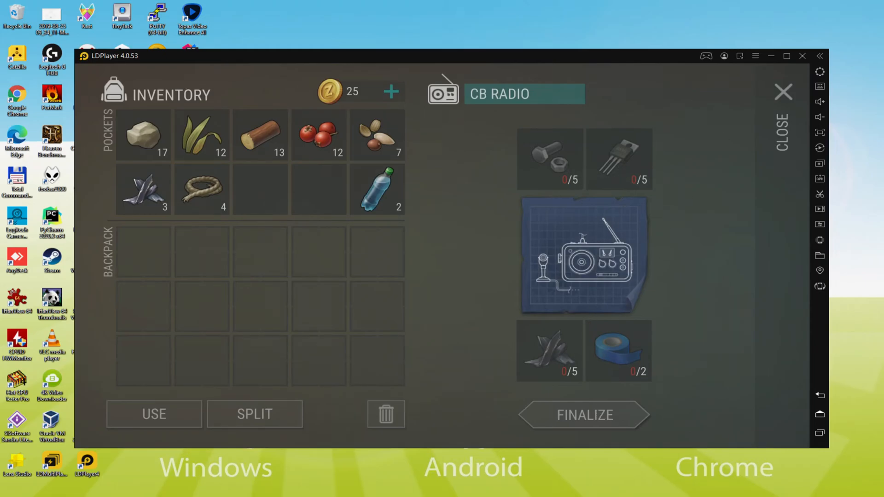
pyautogui.click(783, 92)
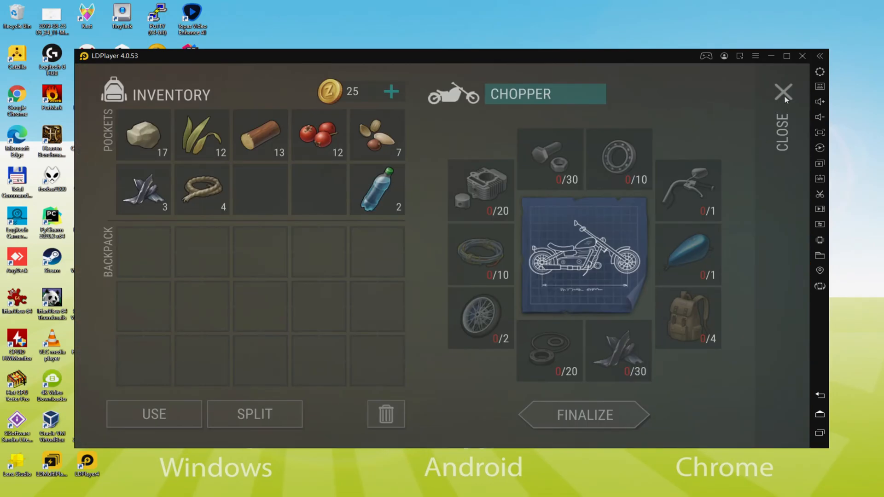
pyautogui.click(783, 92)
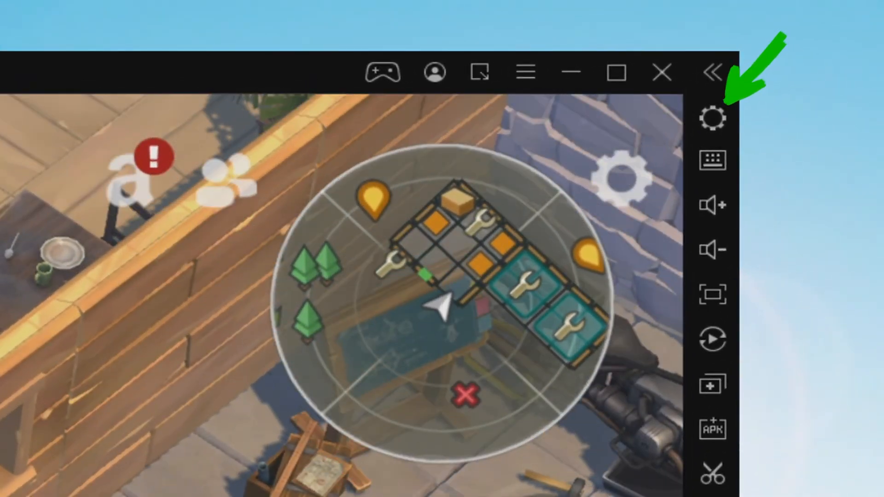
# Show the emulator Settings > Model page over the opened small box, then close Settings.
pyautogui.click(713, 117)
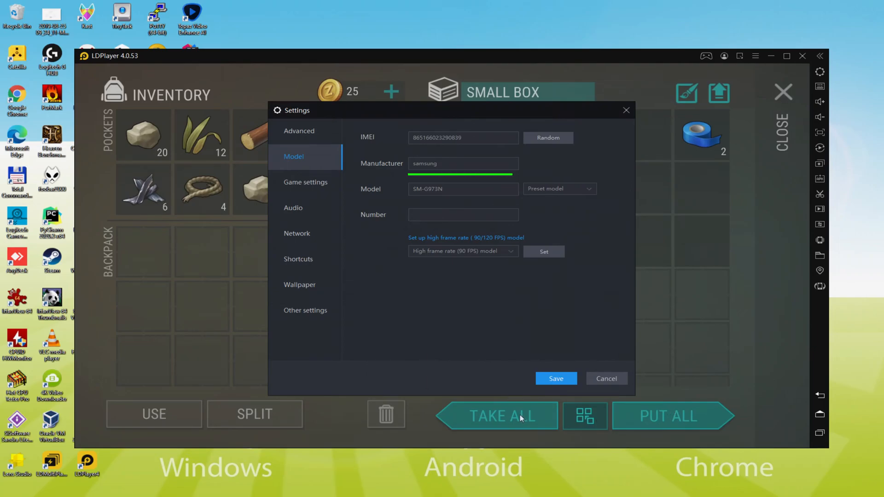
pyautogui.click(496, 416)
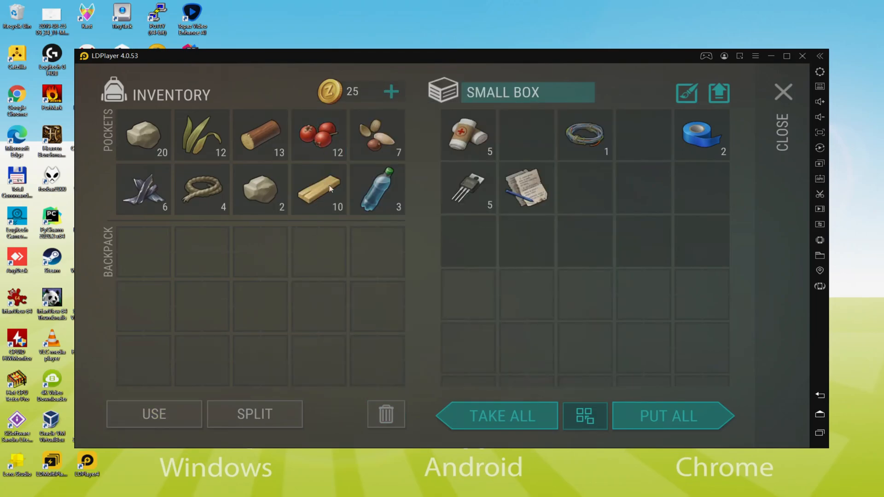
# Eat all the berries, take the blue tape from the small box, and return to the map.
pyautogui.click(154, 415)
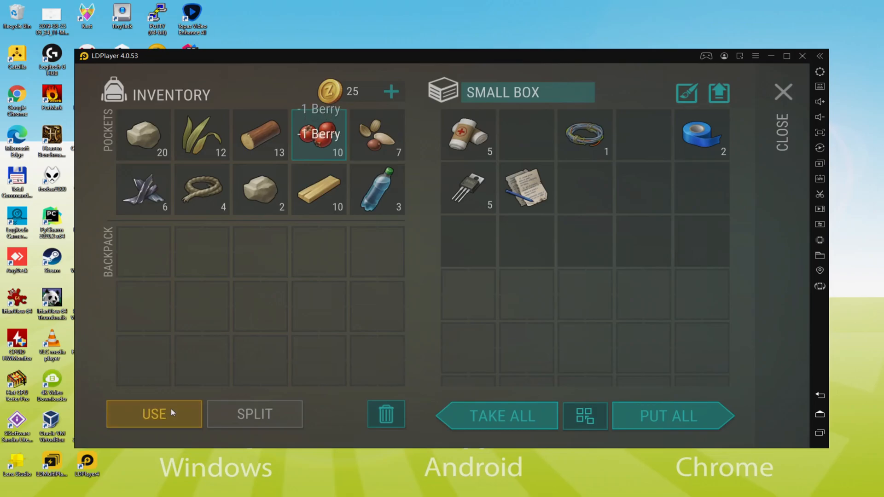
pyautogui.click(154, 413)
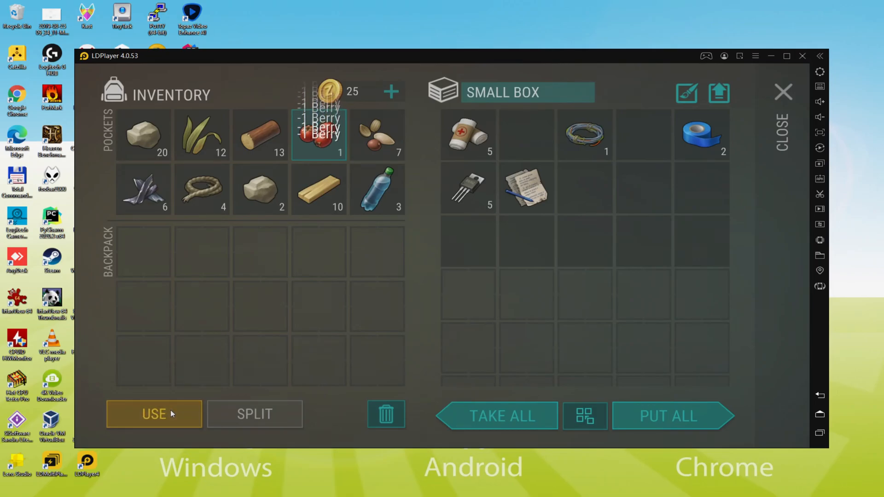
pyautogui.click(154, 413)
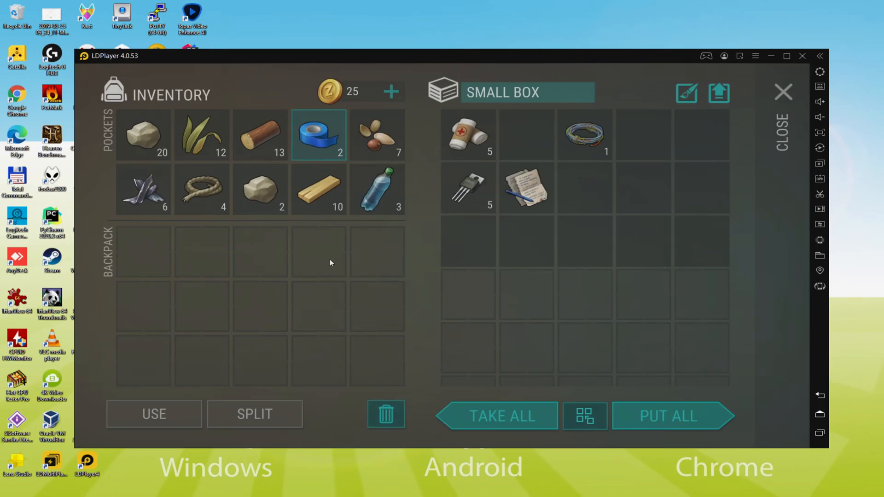
pyautogui.moveTo(520, 332)
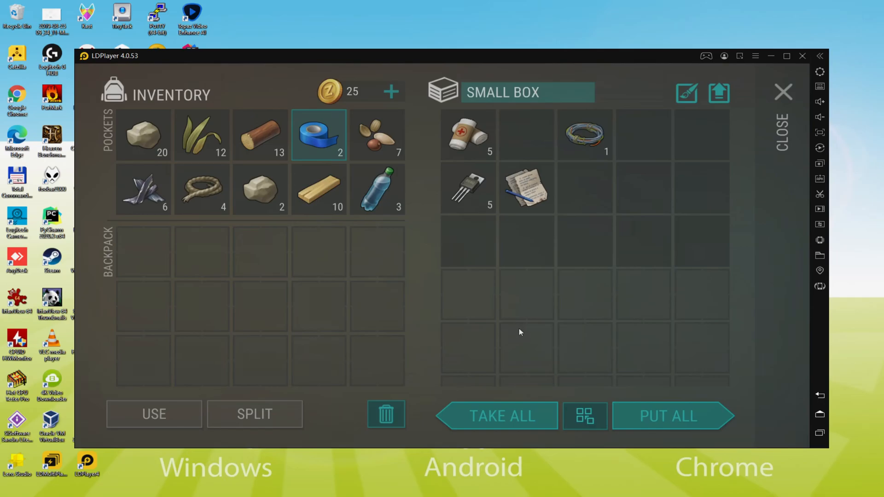
pyautogui.click(783, 92)
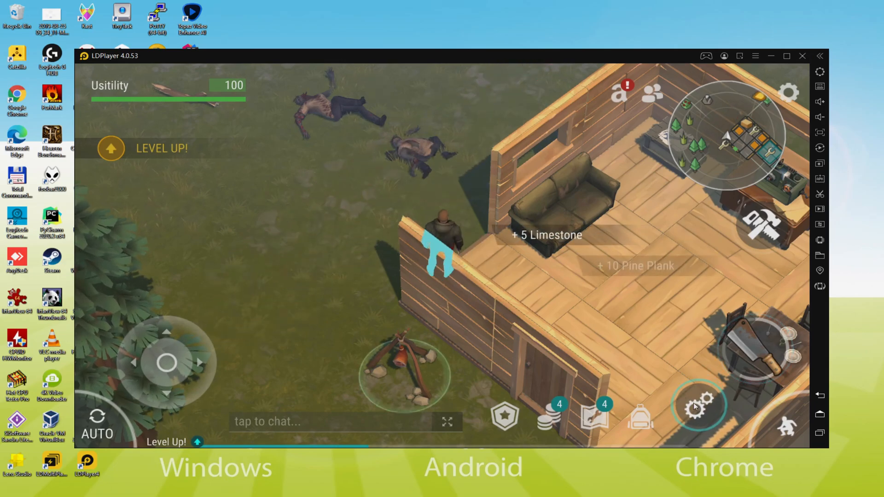
# In the meat dryer, view its recipes and eat one jerky, then return to the map.
pyautogui.click(698, 406)
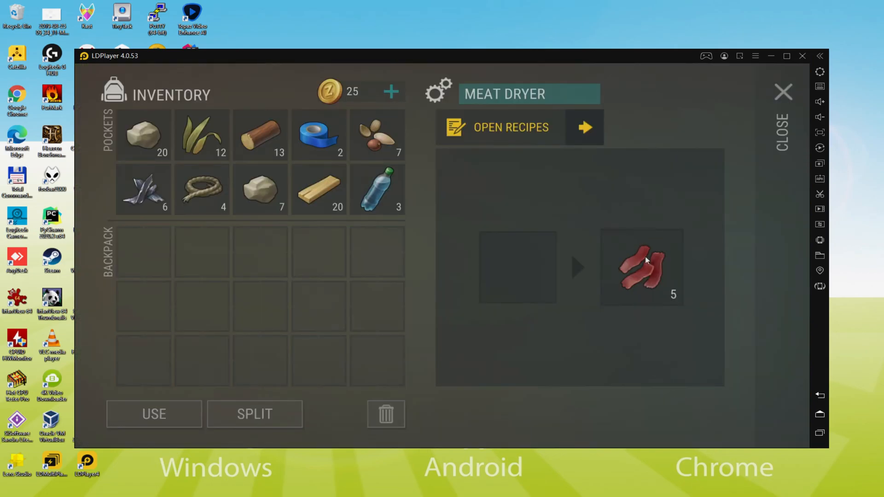
pyautogui.click(640, 267)
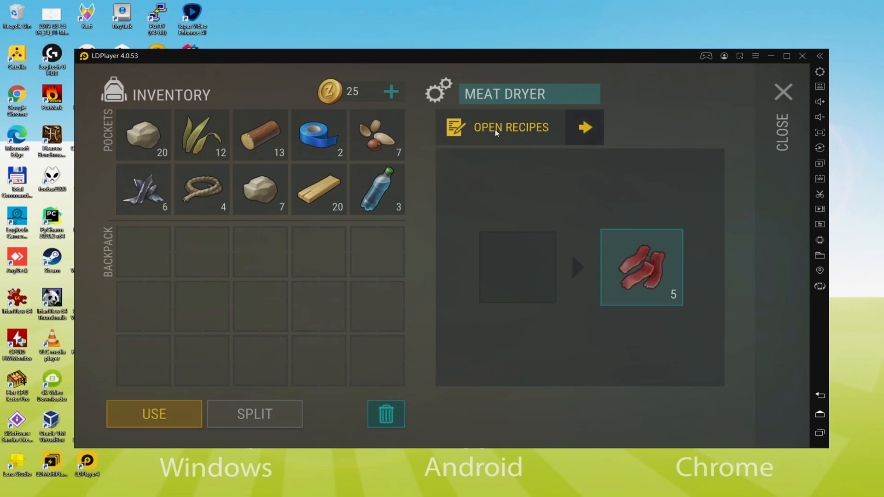
pyautogui.click(510, 127)
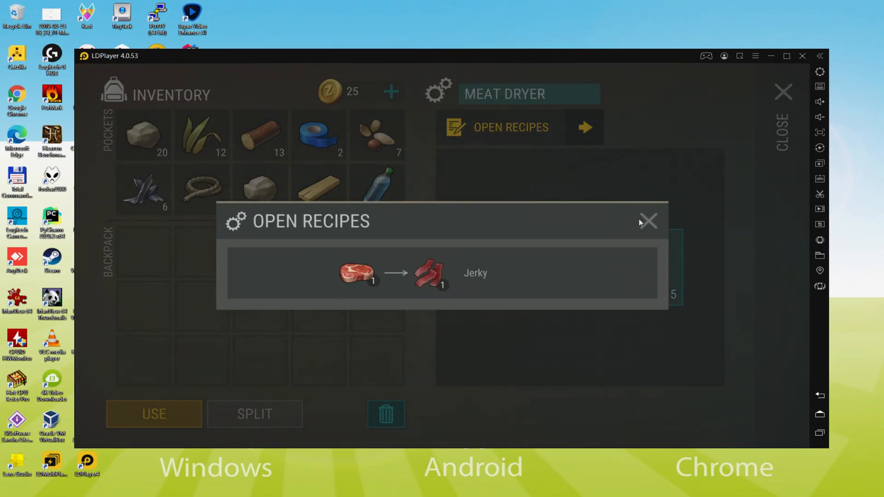
pyautogui.click(647, 221)
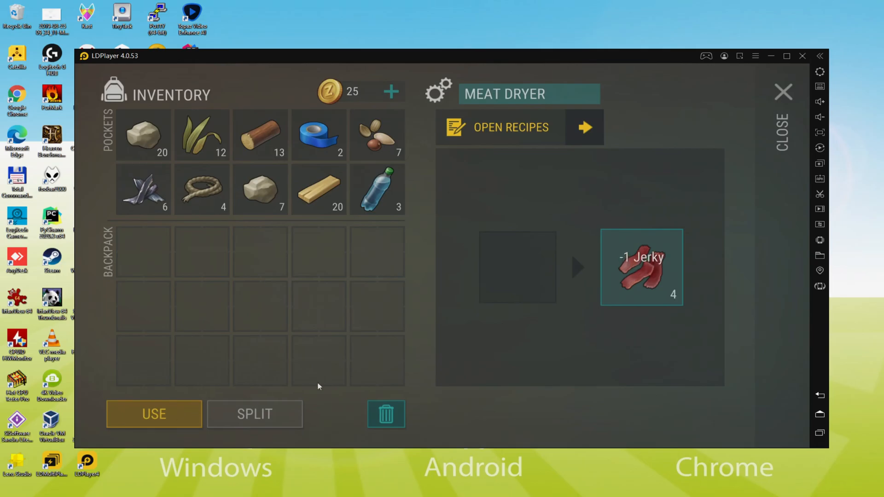
pyautogui.click(783, 91)
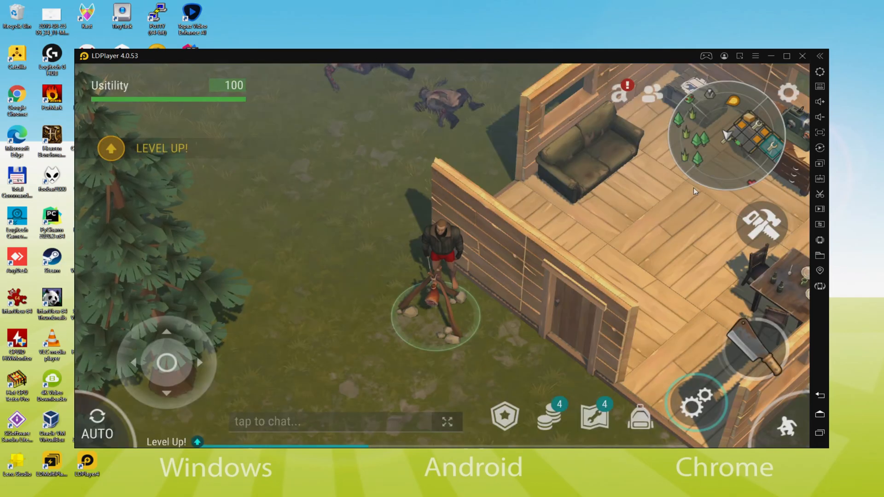